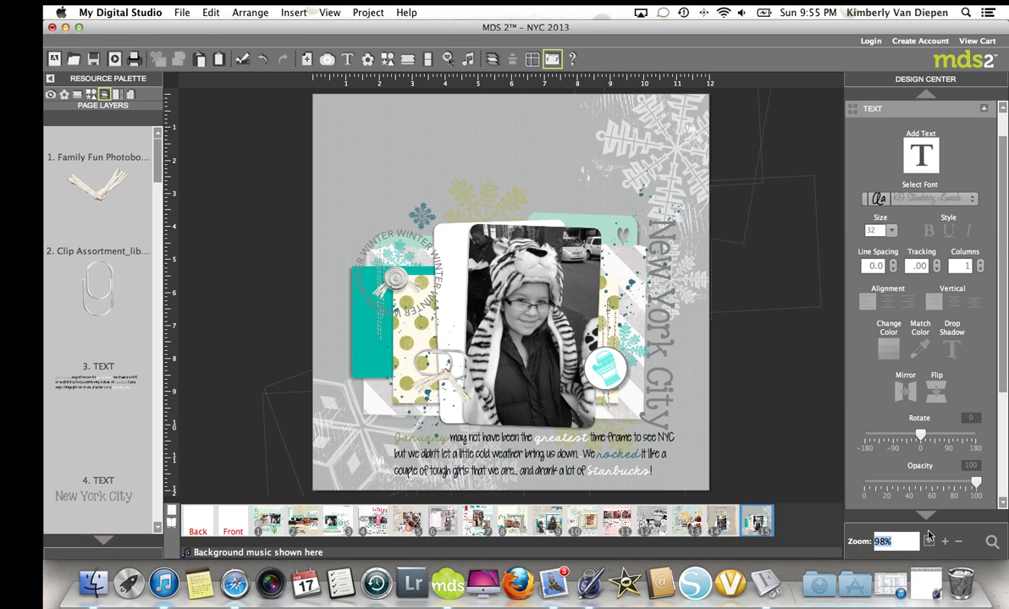
{"action": "mouse_move", "coordinate": [393, 261]}
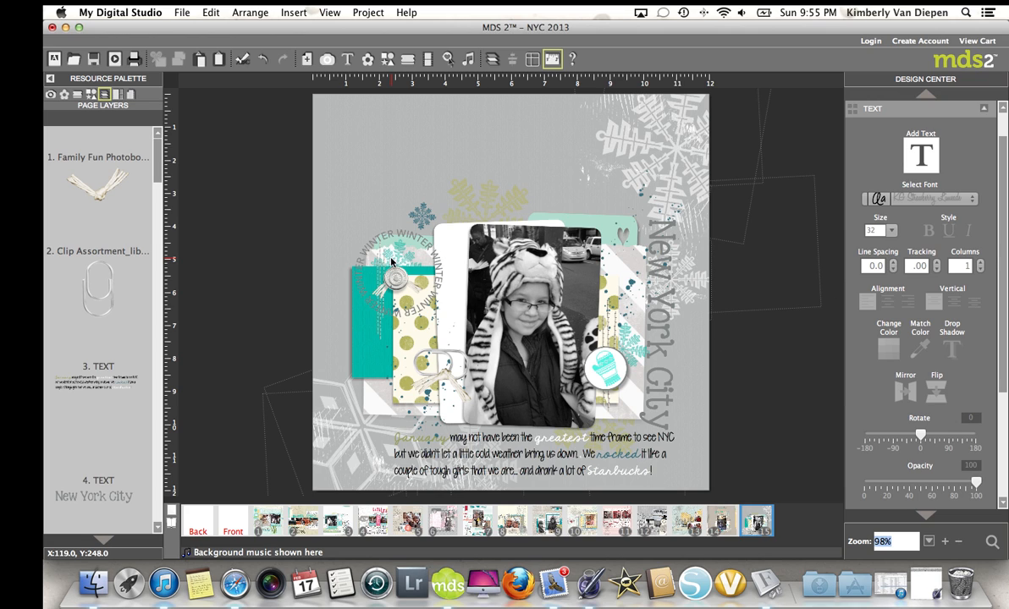
{"action": "mouse_move", "coordinate": [406, 270]}
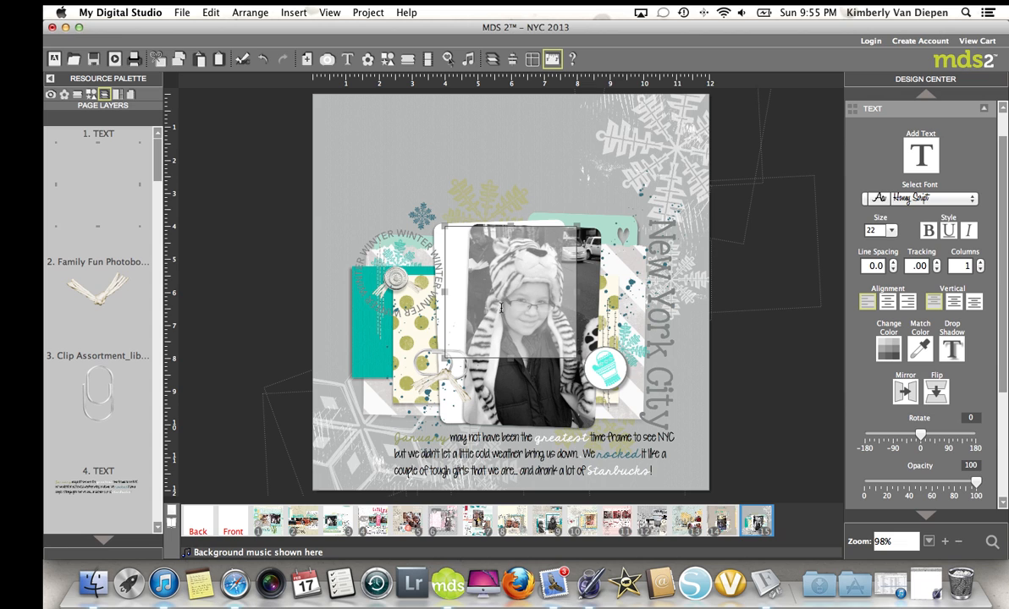
{"action": "mouse_move", "coordinate": [686, 330]}
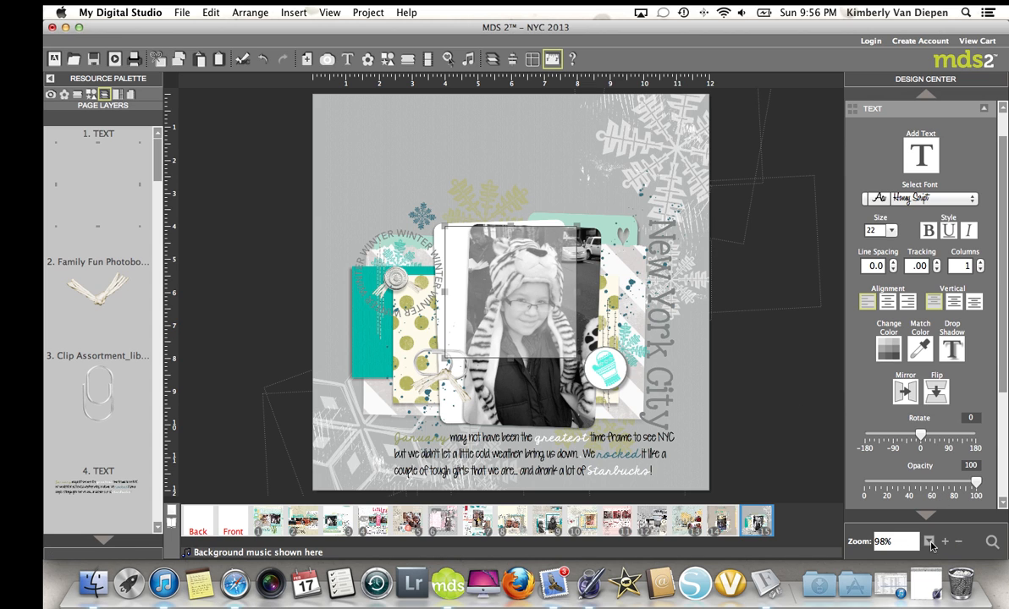
Zoom to 148% on the photo area and bring up the font list for the new text
{"action": "left_click", "coordinate": [946, 541]}
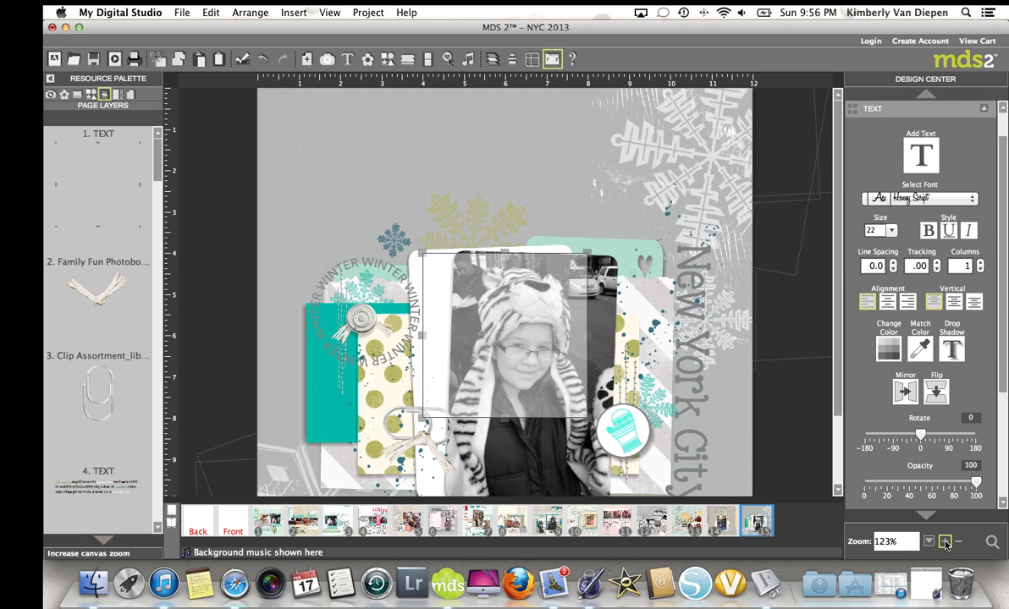
{"action": "left_click", "coordinate": [945, 542]}
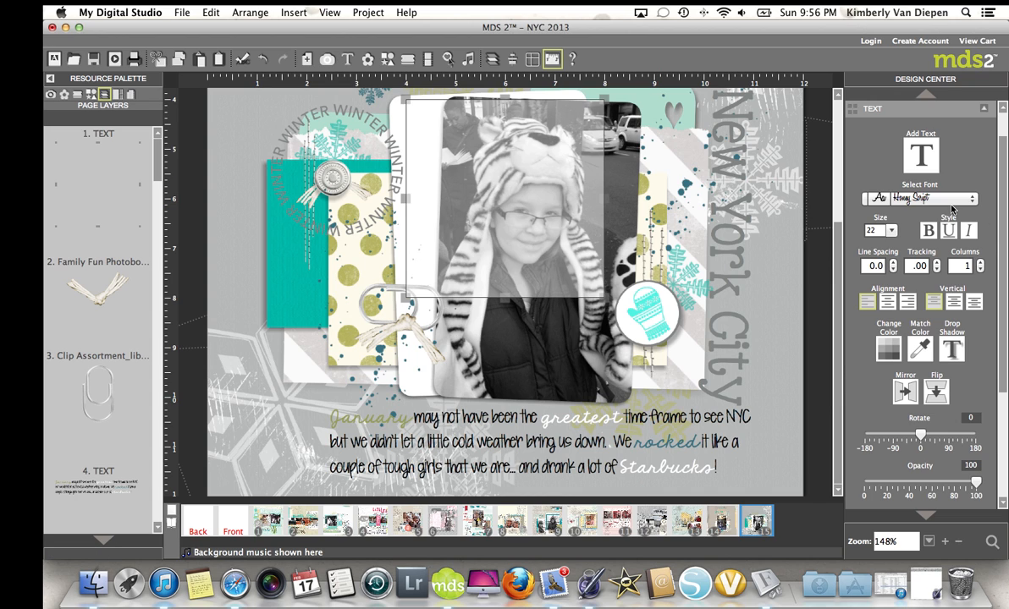
{"action": "mouse_move", "coordinate": [550, 195]}
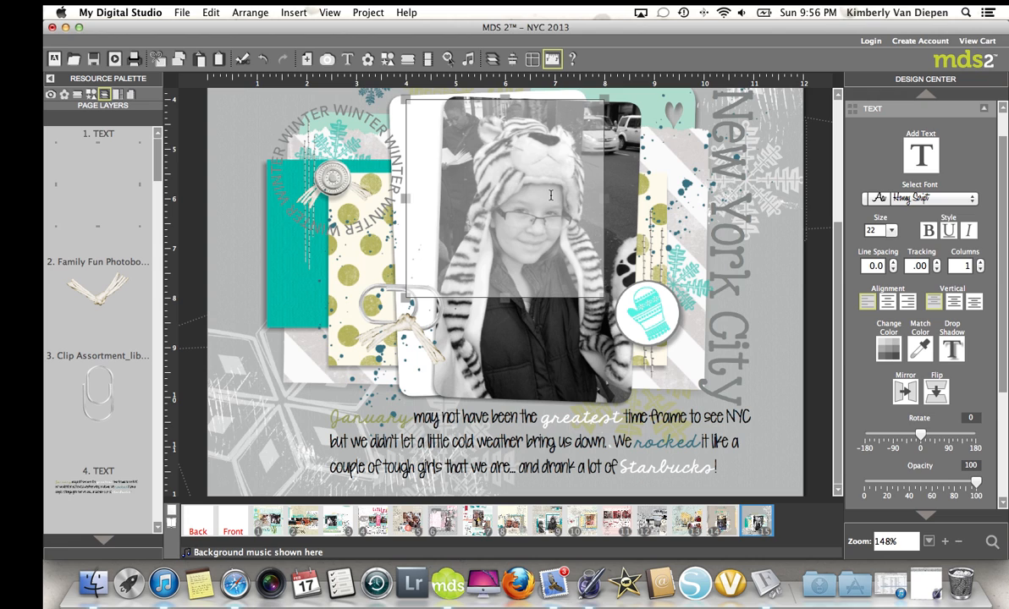
{"action": "left_click", "coordinate": [920, 198]}
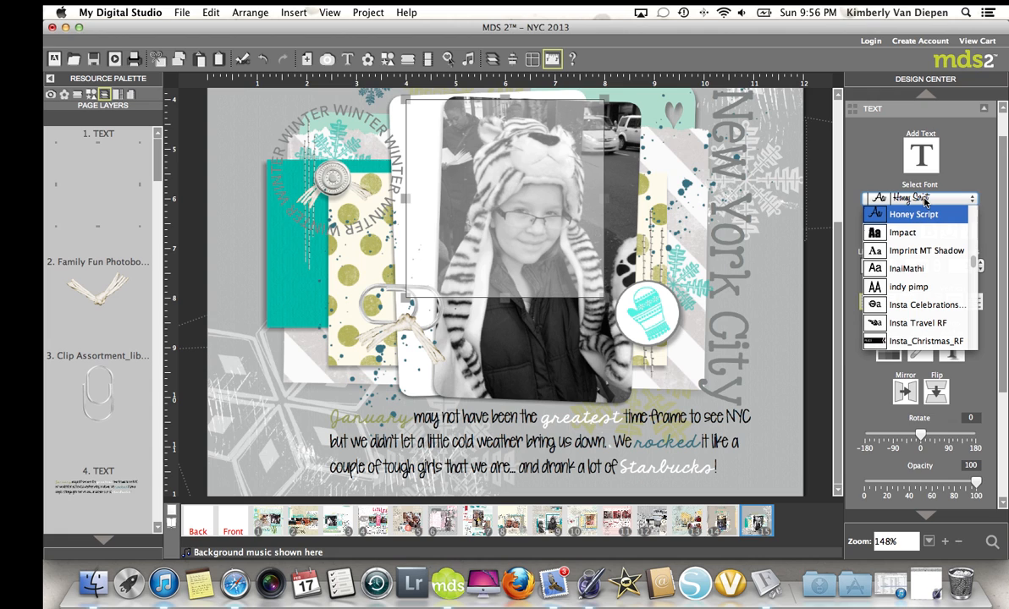
Search the fonts (ck, kg, ki), preview KG options and choose KG The Fighter
{"action": "type", "text": "ckk"}
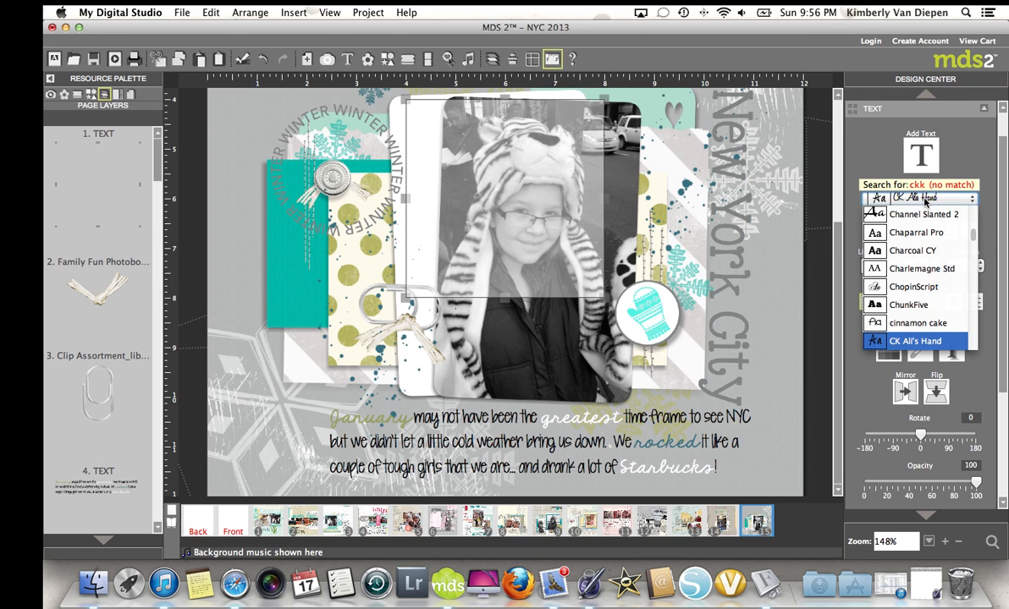
{"action": "mouse_move", "coordinate": [930, 200]}
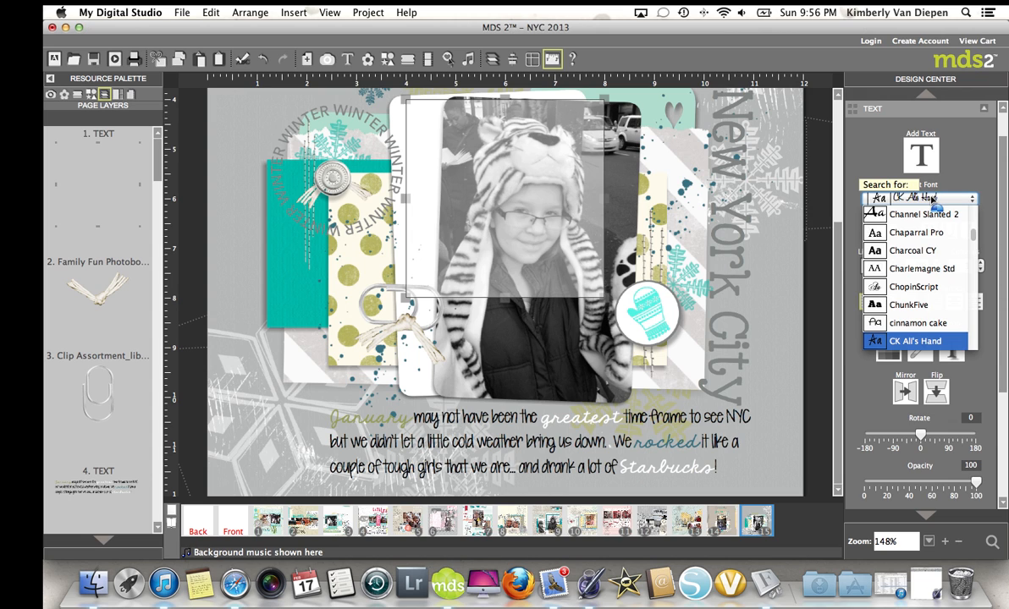
{"action": "type", "text": "kg"}
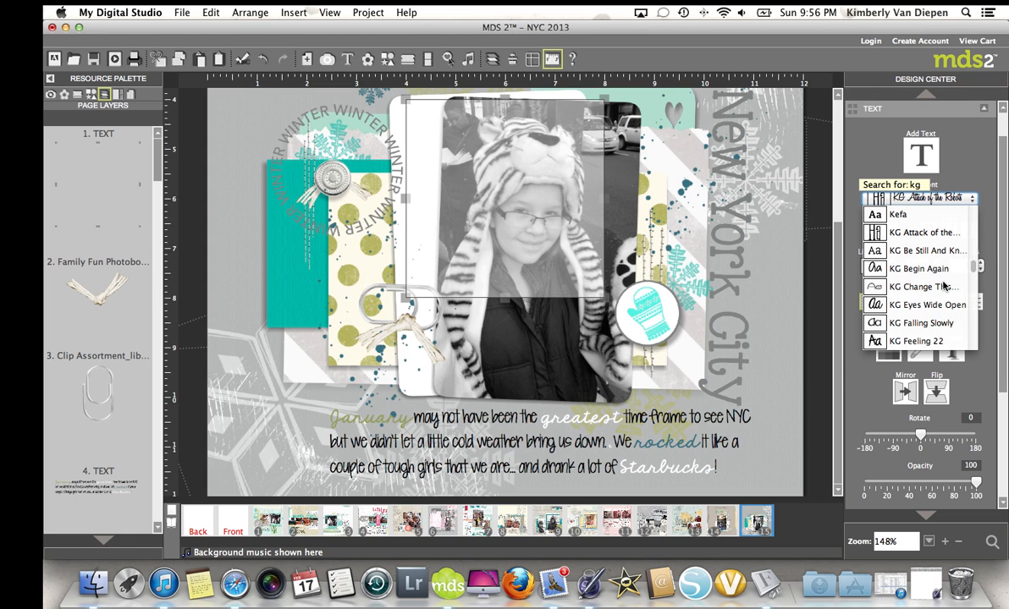
{"action": "left_click", "coordinate": [922, 286]}
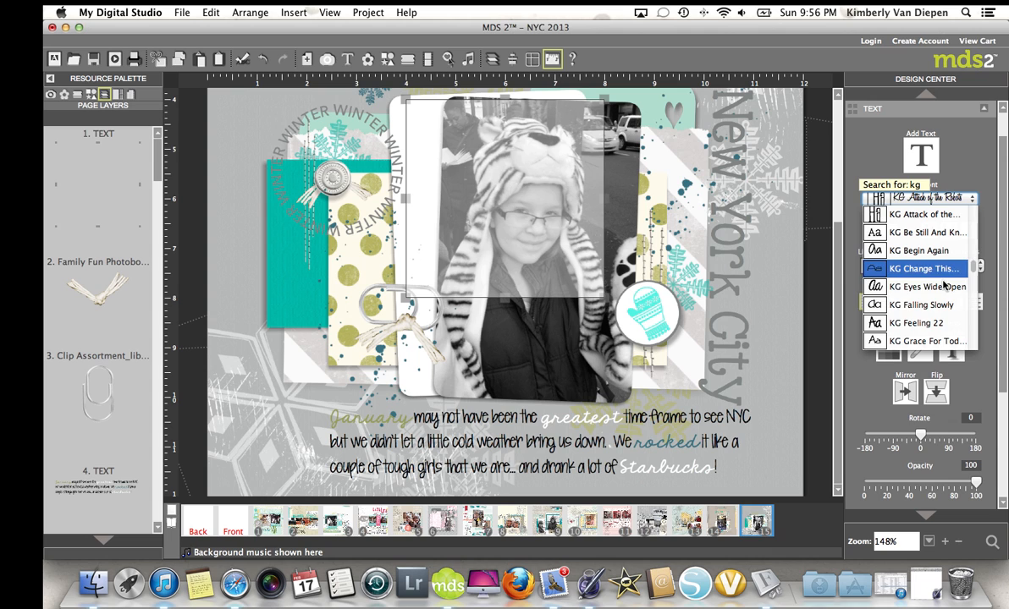
{"action": "left_click", "coordinate": [917, 322]}
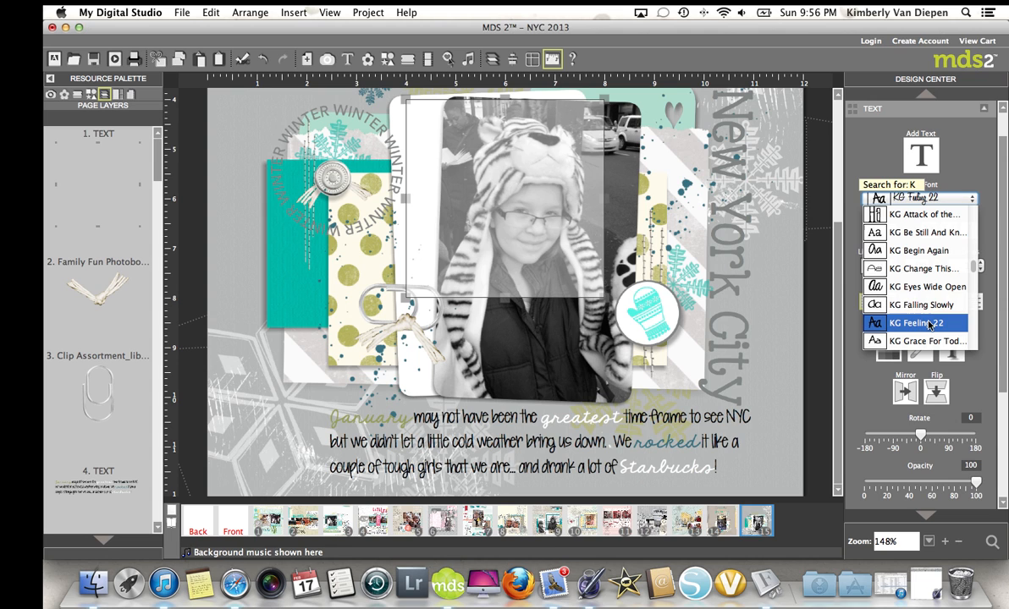
{"action": "type", "text": "i"}
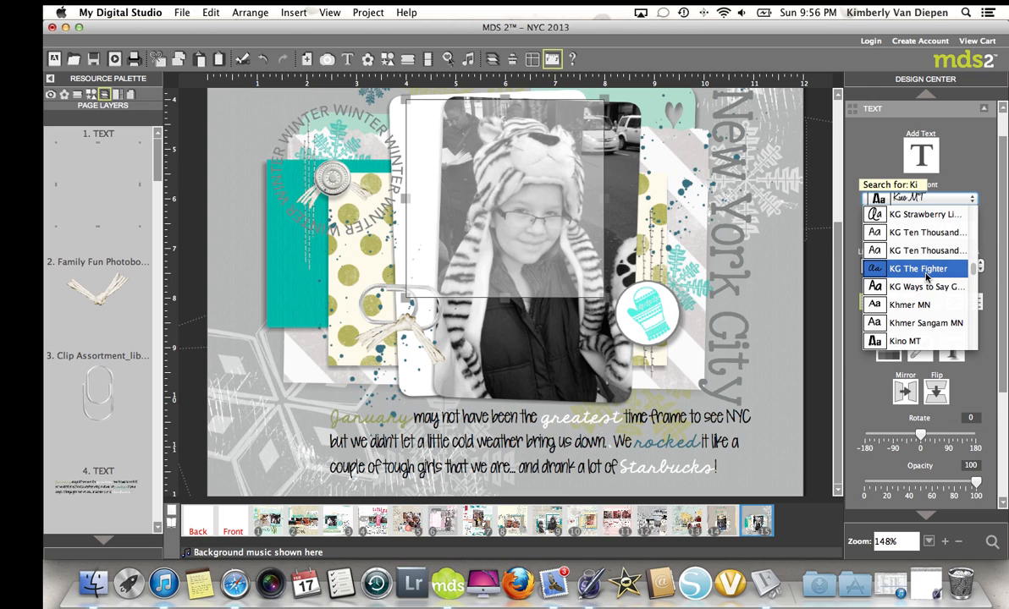
{"action": "left_click", "coordinate": [917, 267]}
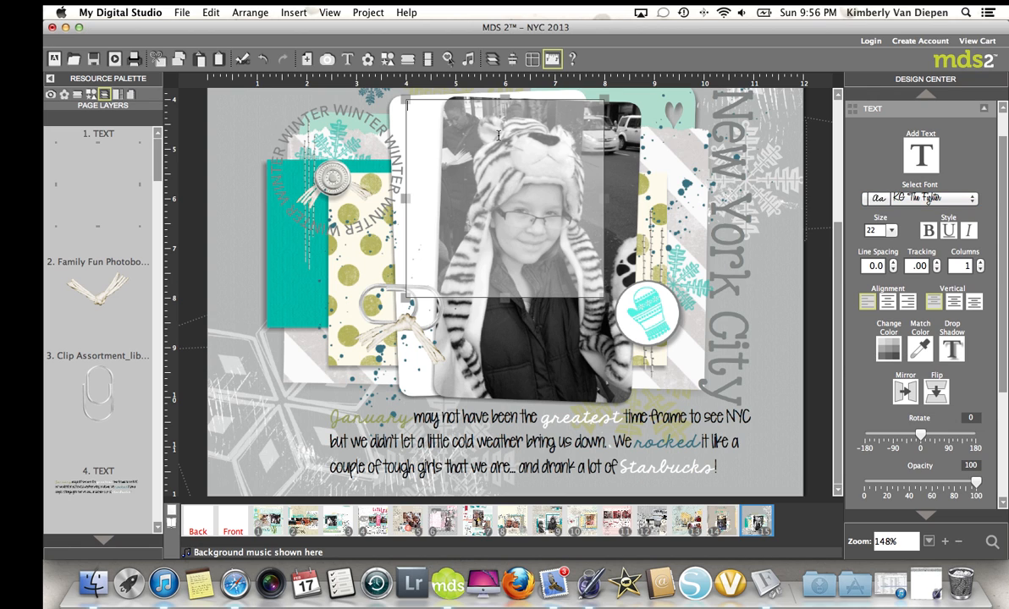
{"action": "mouse_move", "coordinate": [685, 146]}
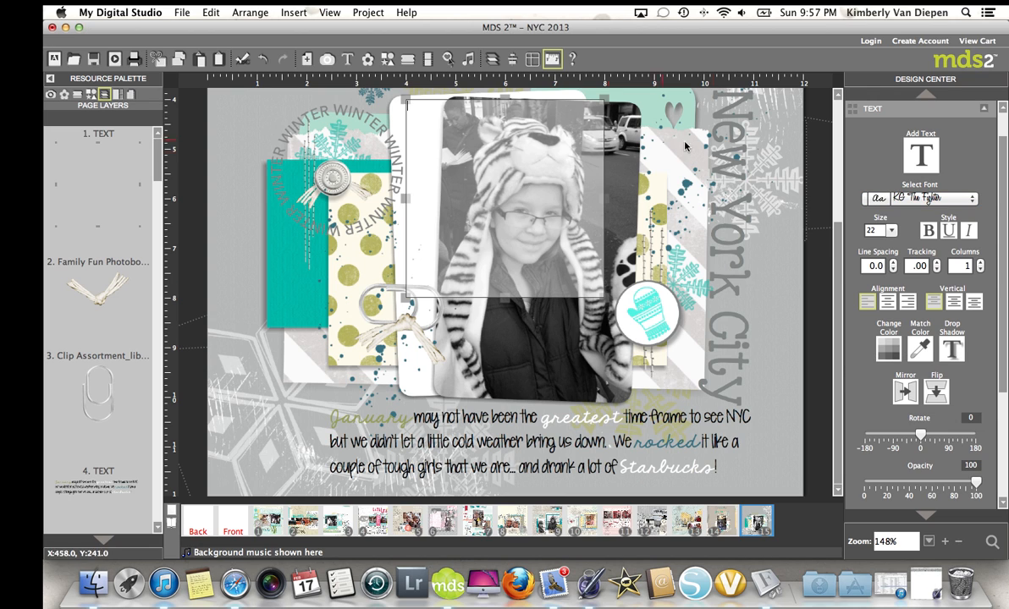
{"action": "left_click", "coordinate": [890, 230]}
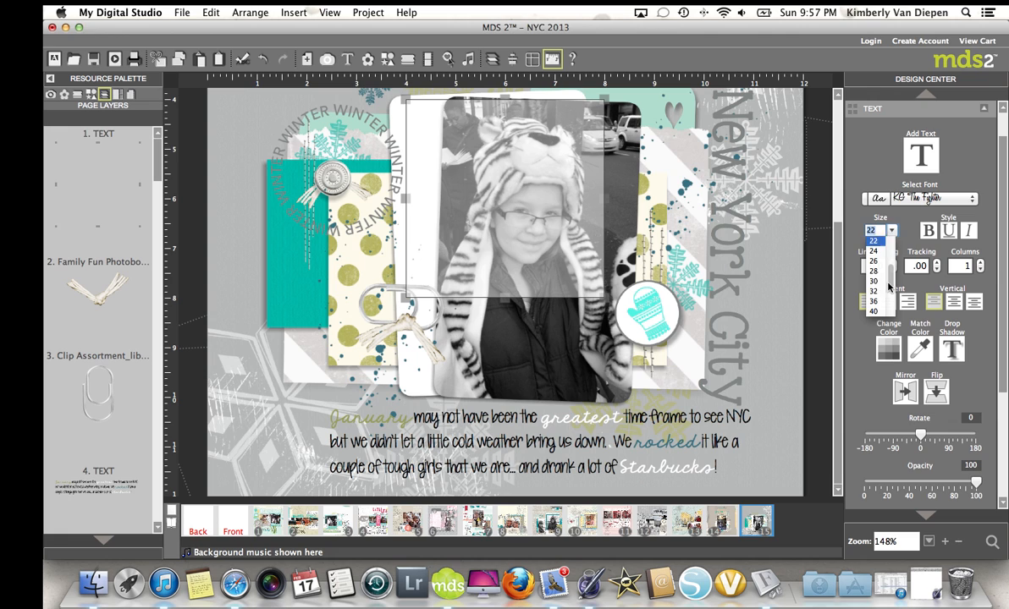
At size 32, write the caption 'Kimberly is here and having fun.' across the photo top
{"action": "left_click", "coordinate": [873, 291]}
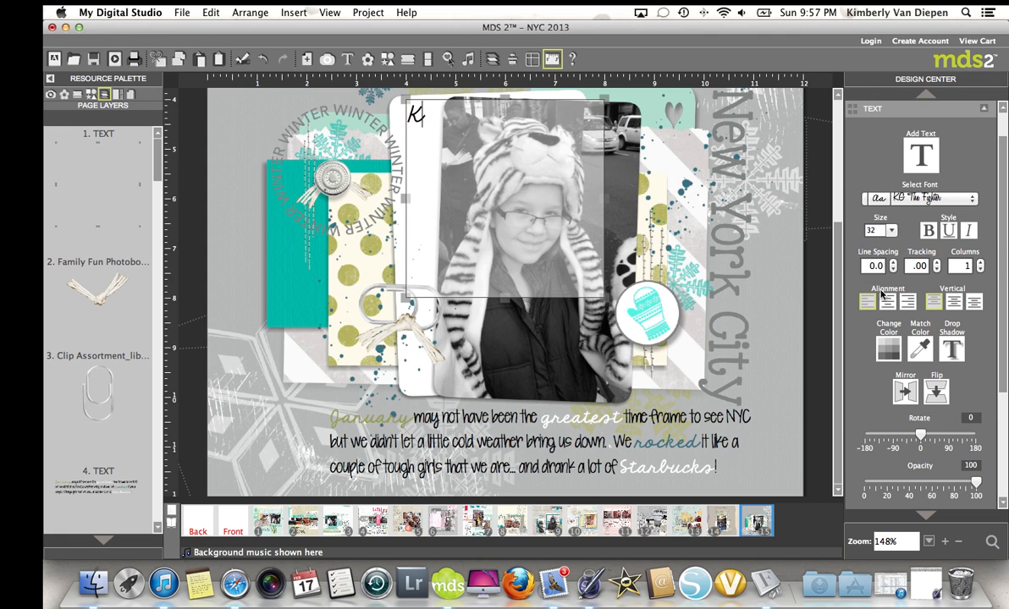
{"action": "type", "text": "imberly is"}
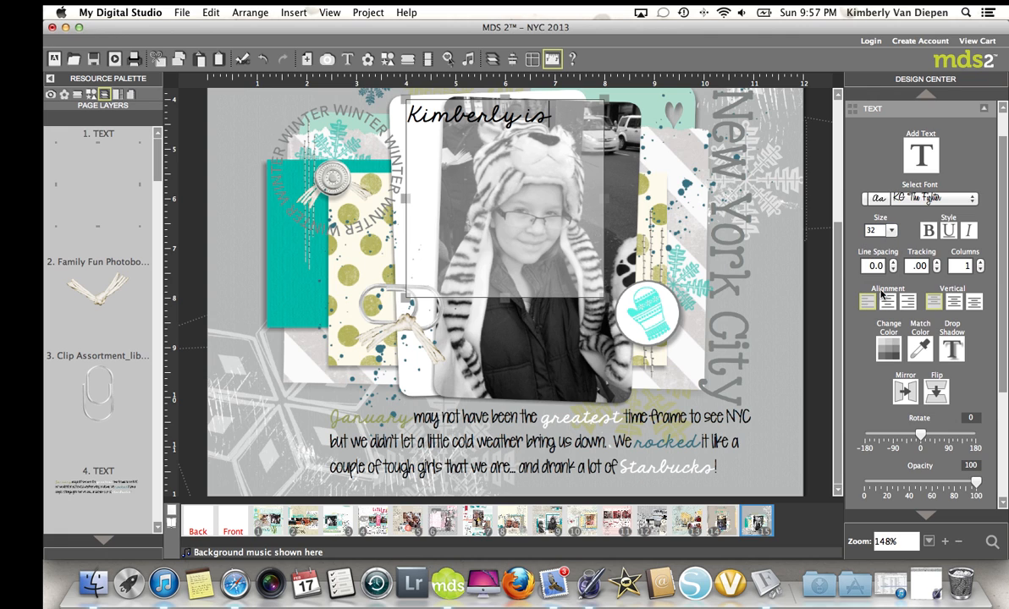
{"action": "type", "text": "here and having"}
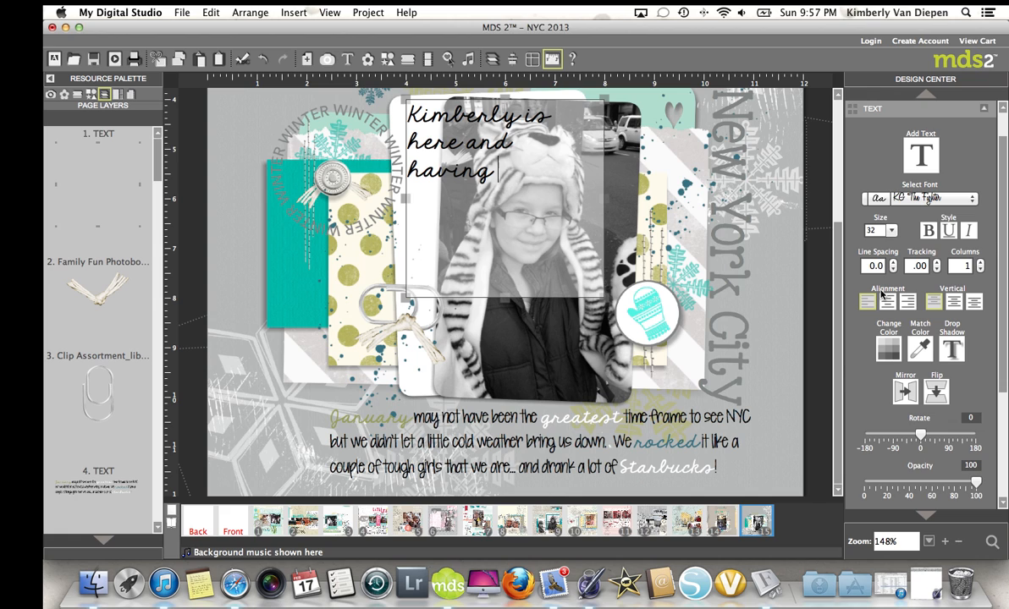
{"action": "type", "text": "fun."}
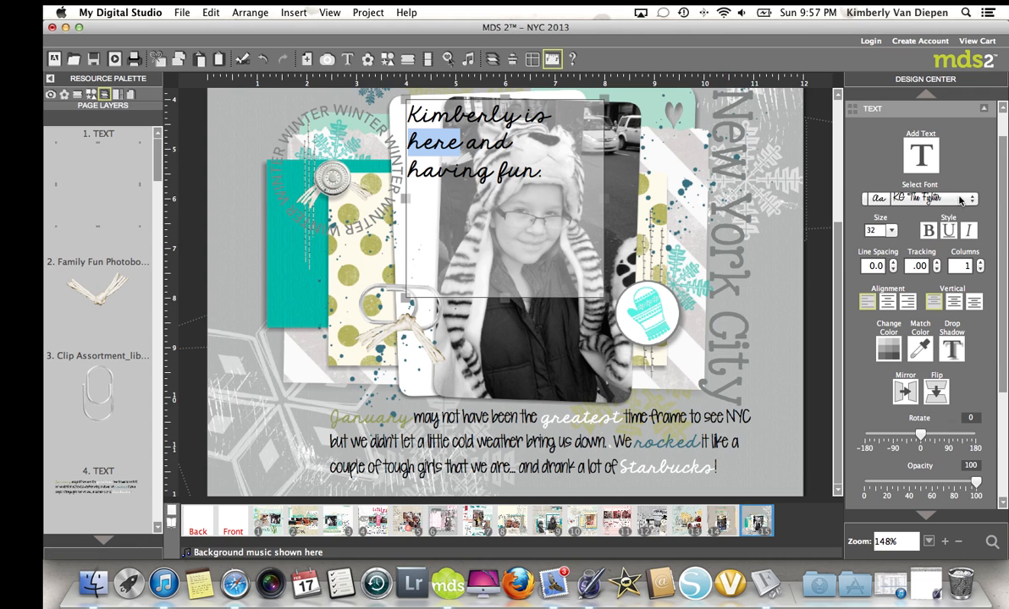
{"action": "left_click", "coordinate": [971, 200]}
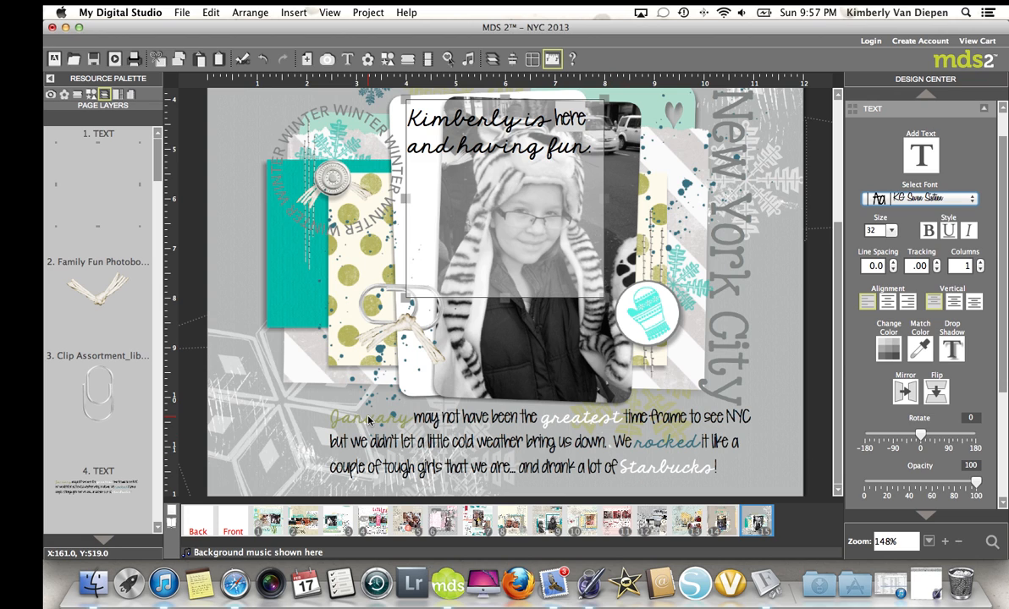
{"action": "mouse_move", "coordinate": [659, 481]}
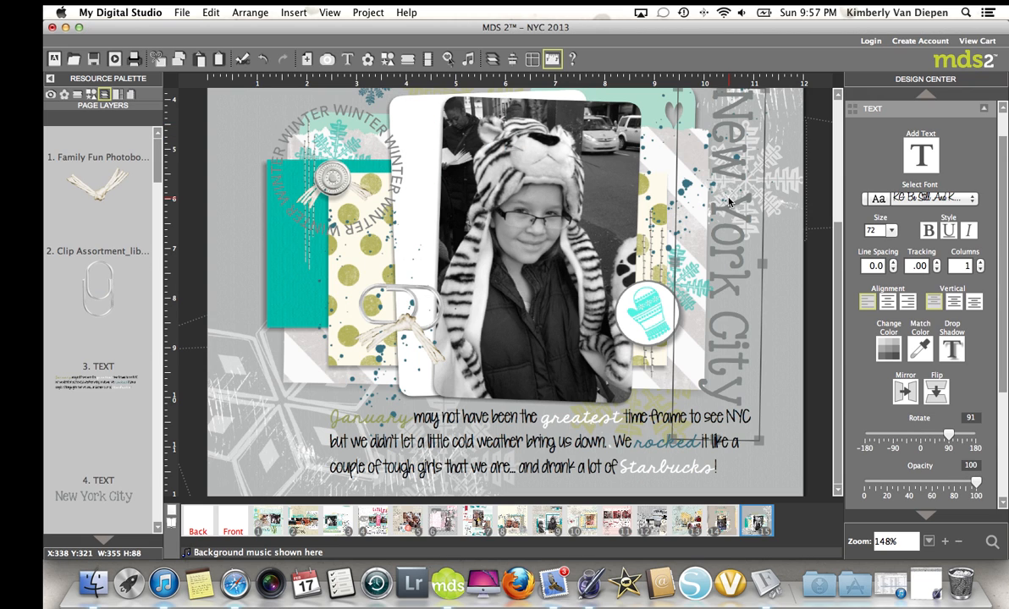
{"action": "mouse_move", "coordinate": [944, 159]}
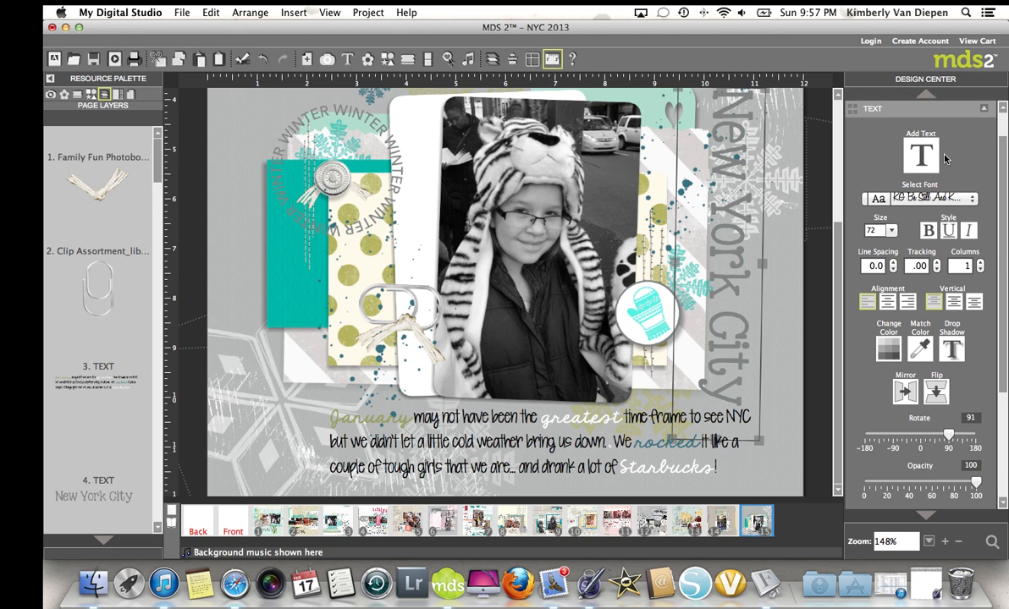
{"action": "mouse_move", "coordinate": [731, 122]}
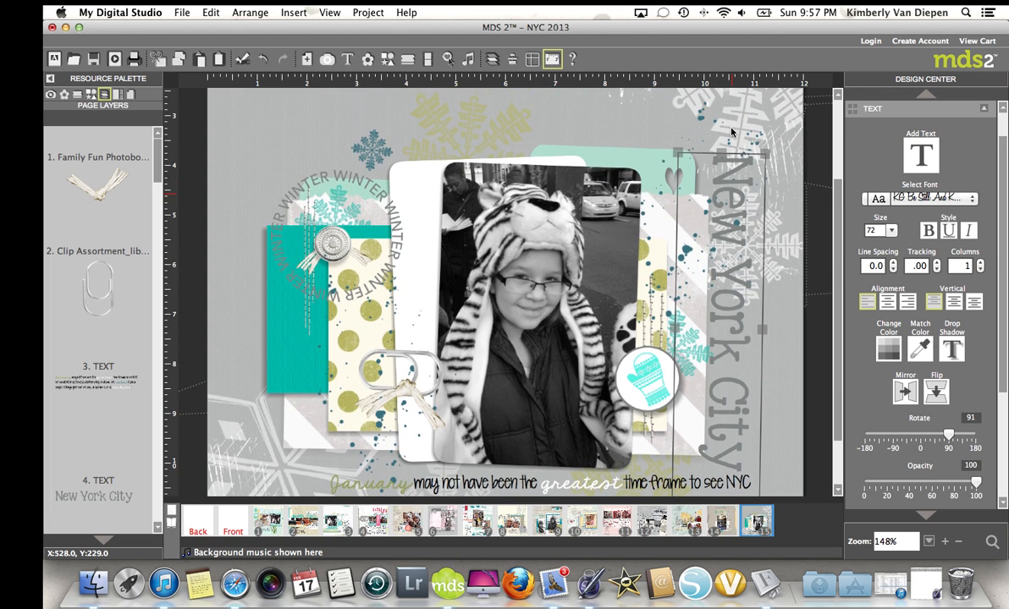
{"action": "mouse_move", "coordinate": [565, 129]}
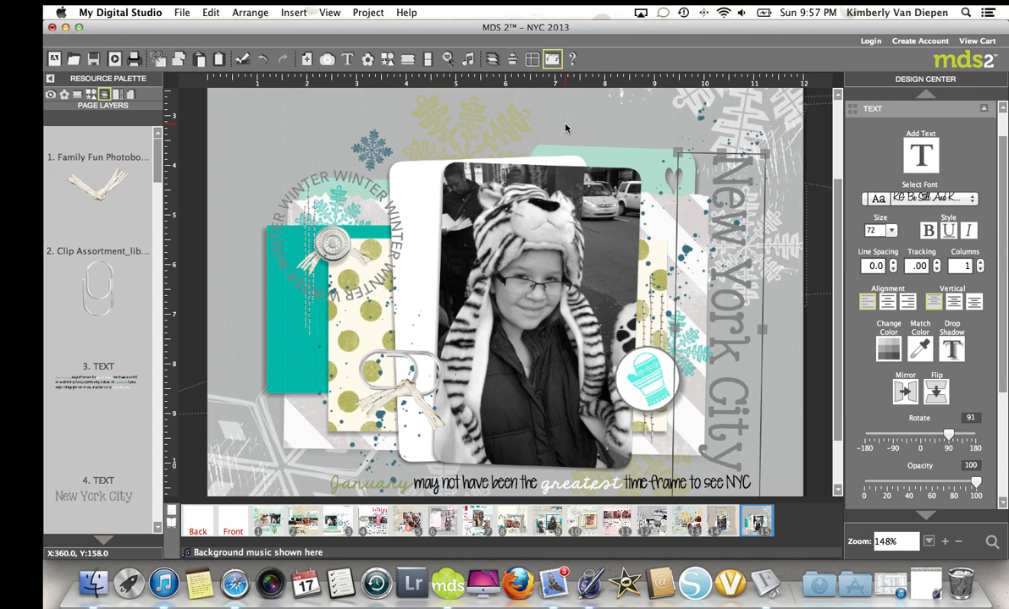
{"action": "mouse_move", "coordinate": [607, 124]}
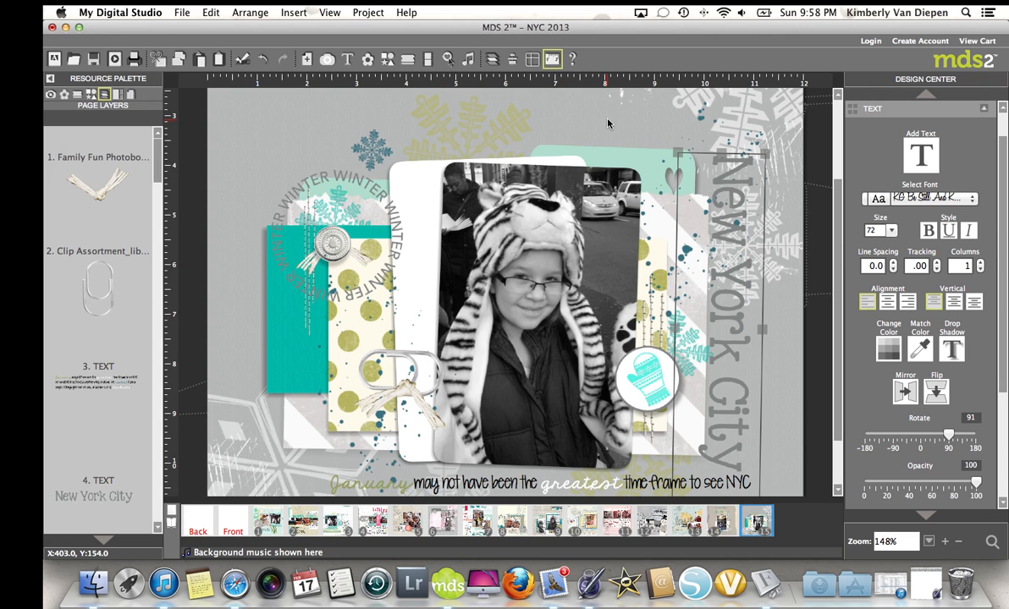
{"action": "mouse_move", "coordinate": [748, 188]}
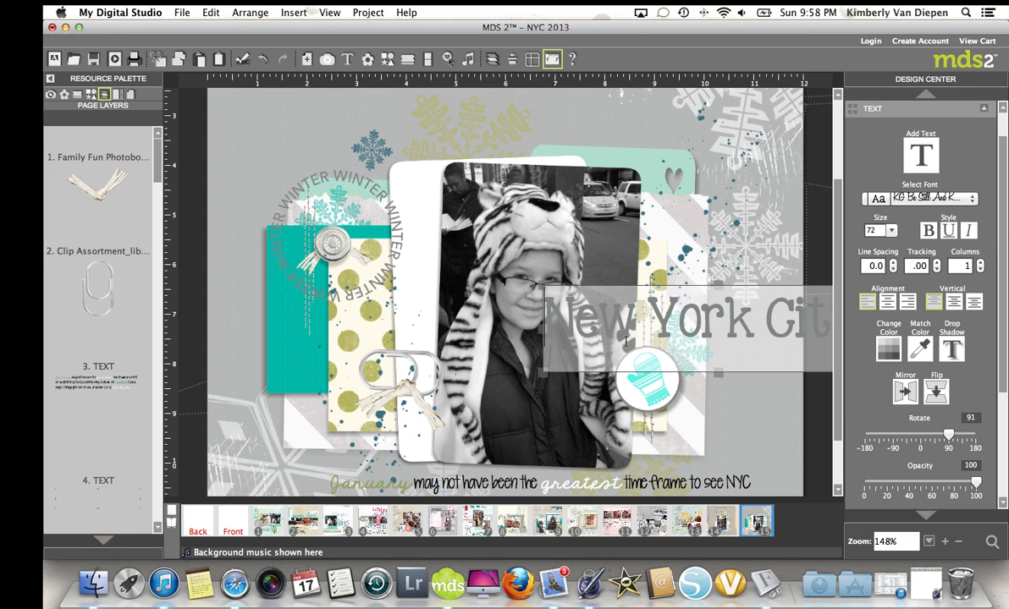
{"action": "mouse_move", "coordinate": [744, 247]}
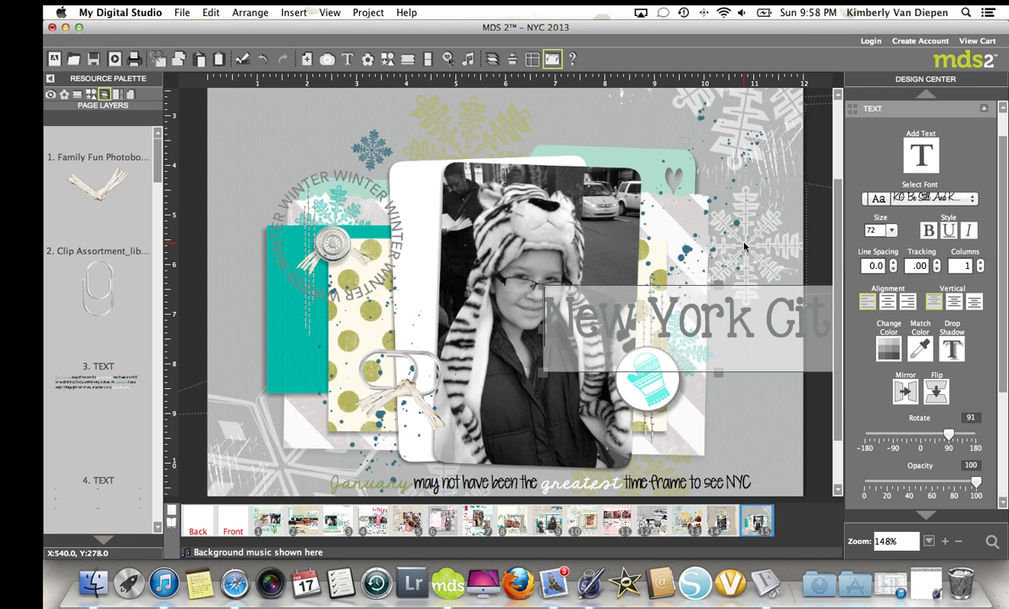